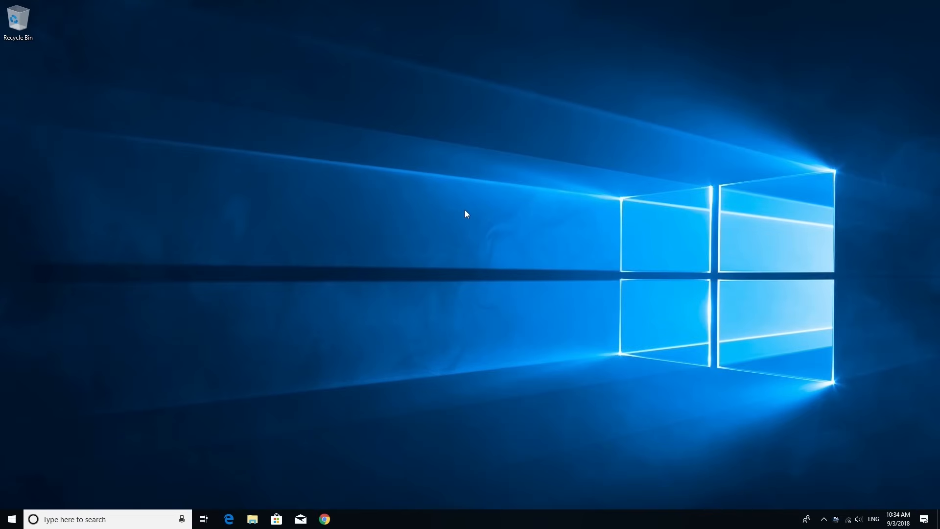
# - Toggle language preference syncing under Accounts > Sync your settings
pyautogui.click(10, 518)
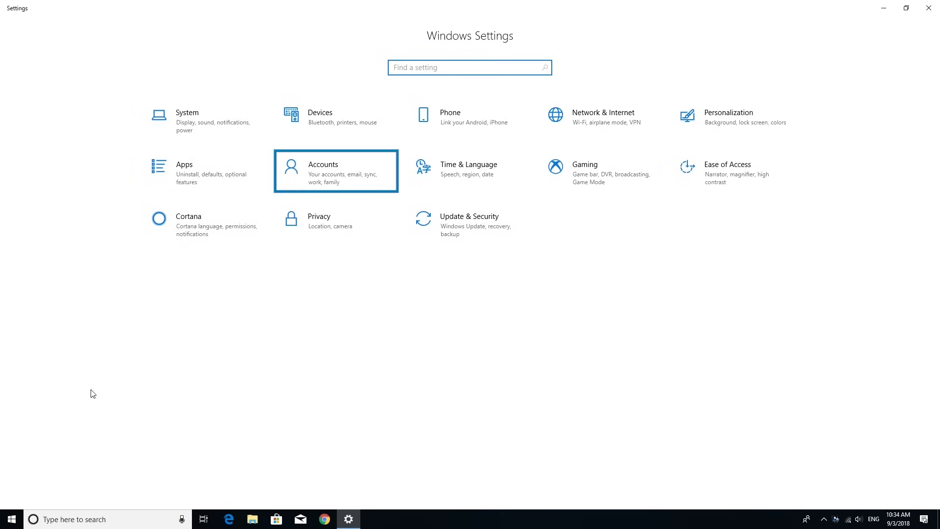
pyautogui.click(336, 171)
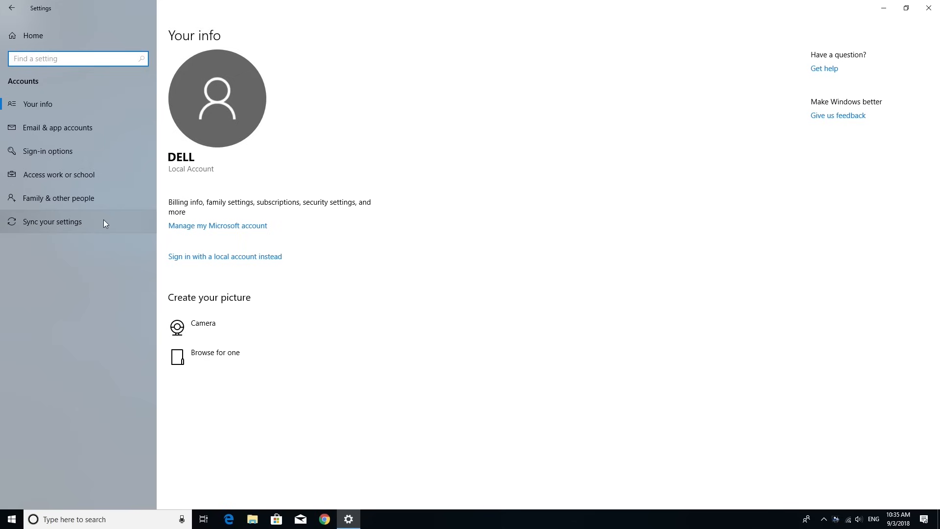
pyautogui.click(53, 221)
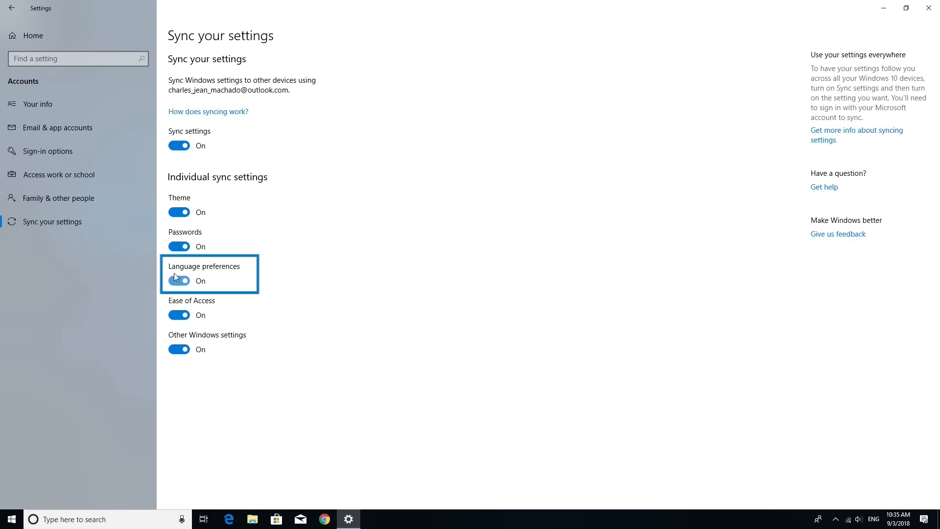
pyautogui.click(178, 280)
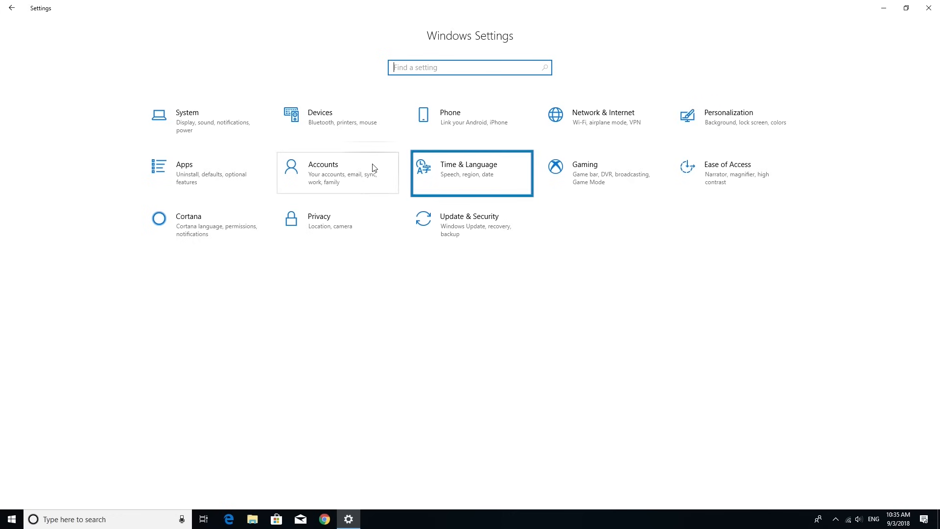
# - Go to Time & Language > Region & language
pyautogui.click(471, 173)
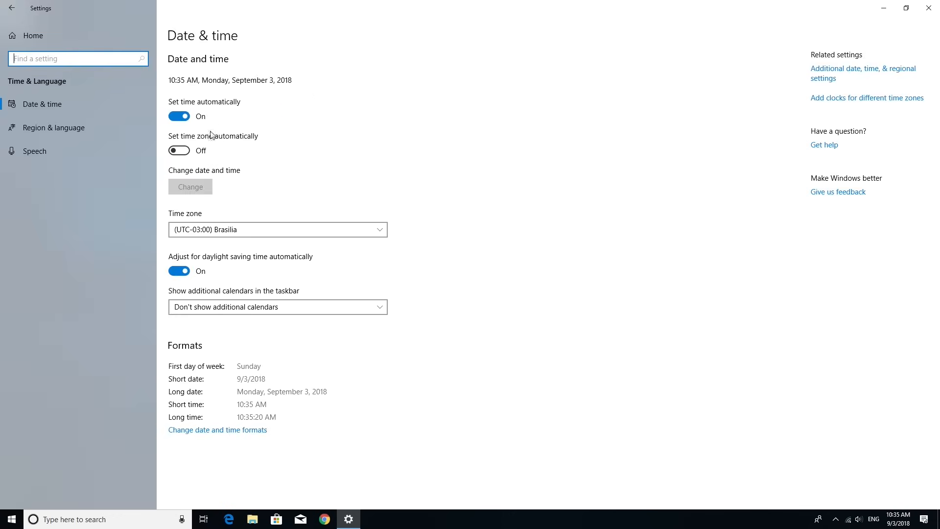
pyautogui.click(54, 127)
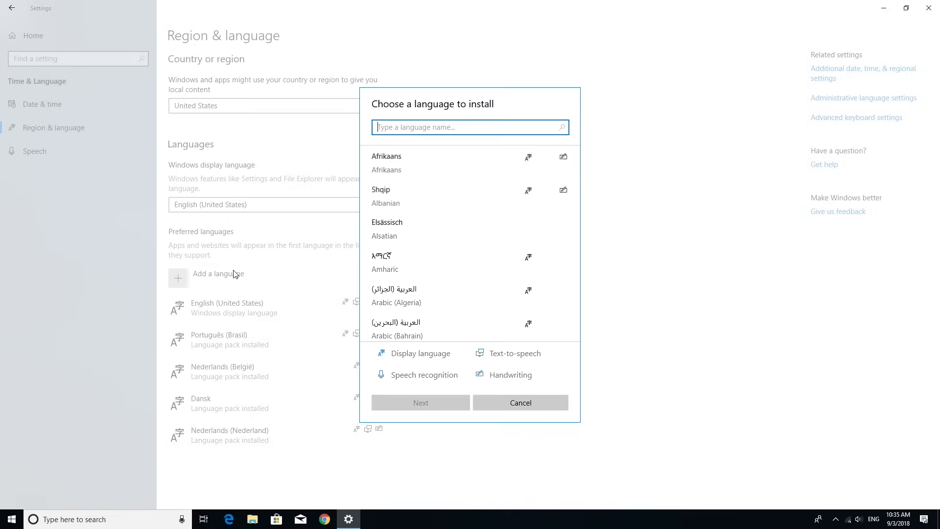
# - Search 'SPANISH' and scroll to Español (América Latina) in the language list
pyautogui.write('SPANISH')
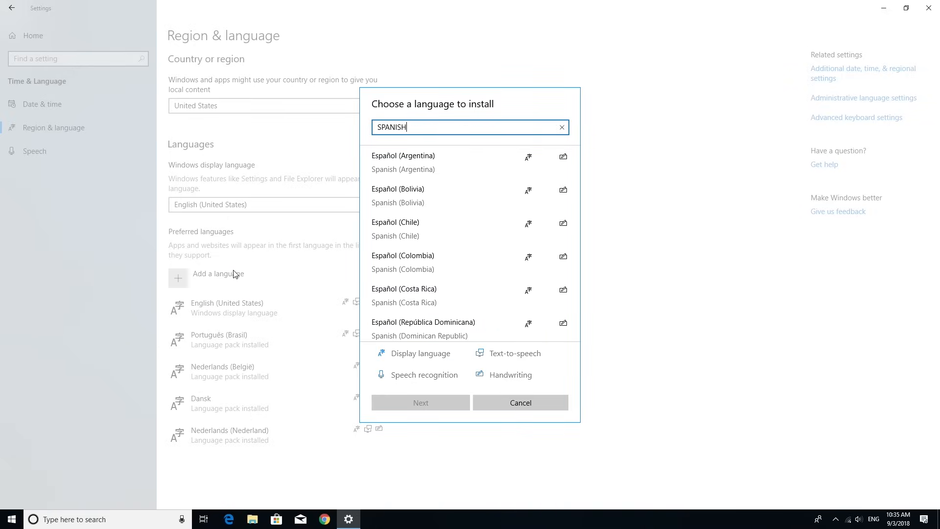
pyautogui.scroll(-3)
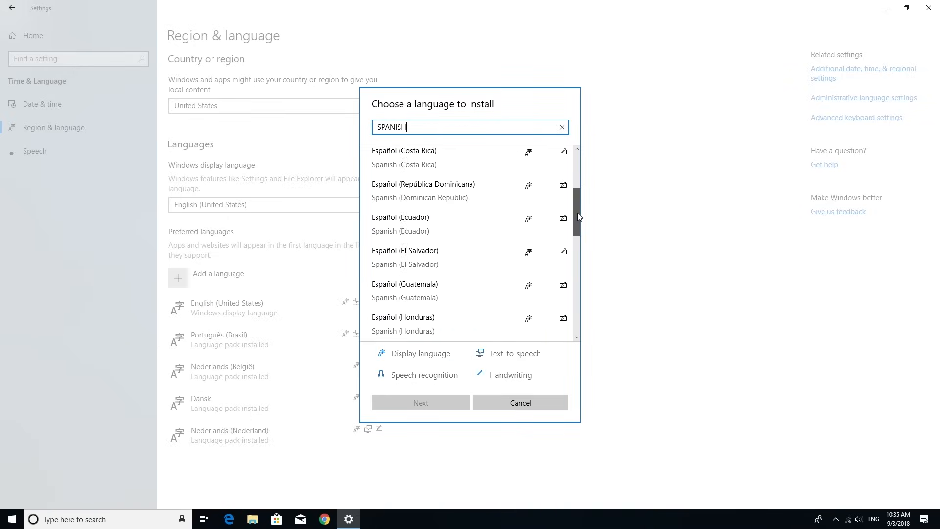
pyautogui.scroll(-3)
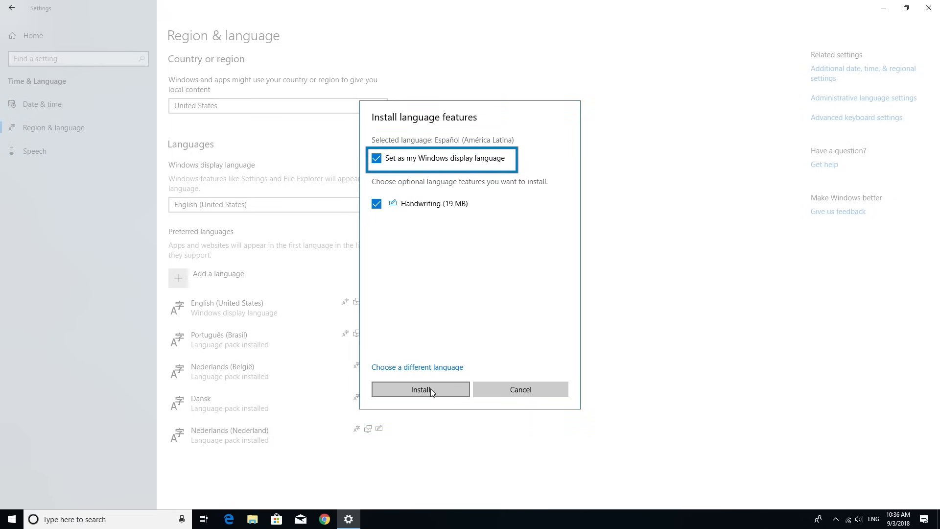
# - Install the Español (América Latina) pack, then open administrative language settings
pyautogui.click(420, 389)
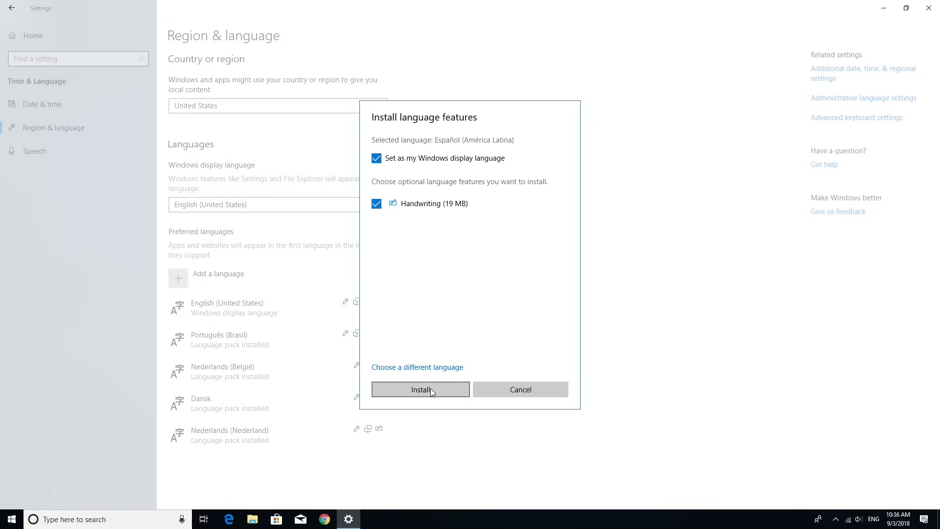
pyautogui.click(420, 390)
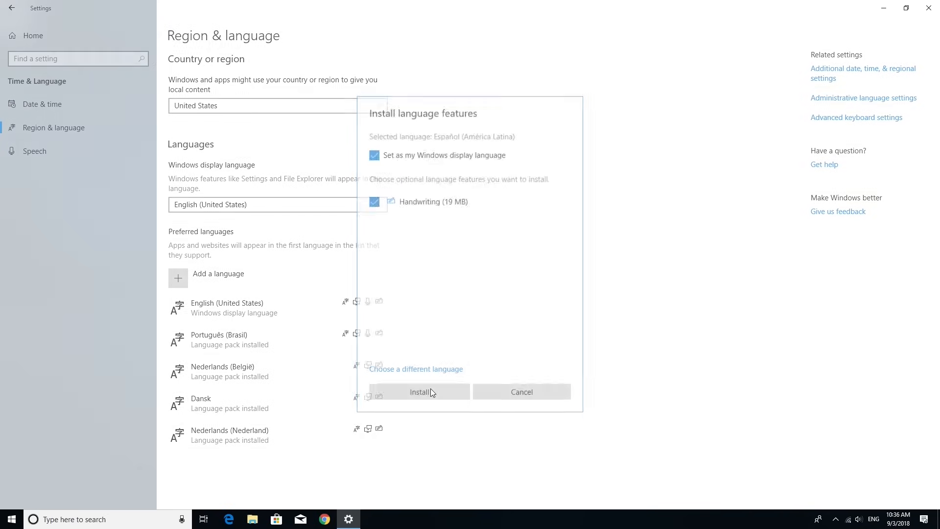
pyautogui.click(420, 391)
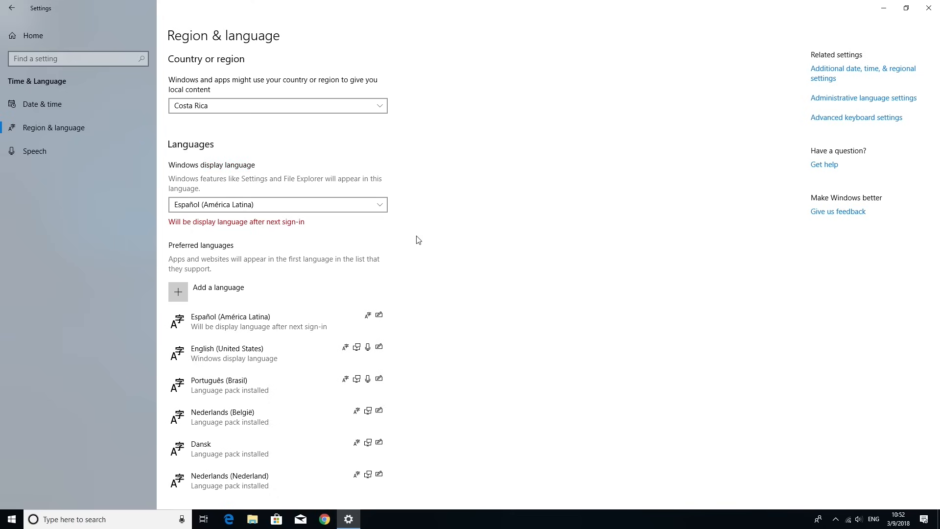
pyautogui.moveTo(863, 98)
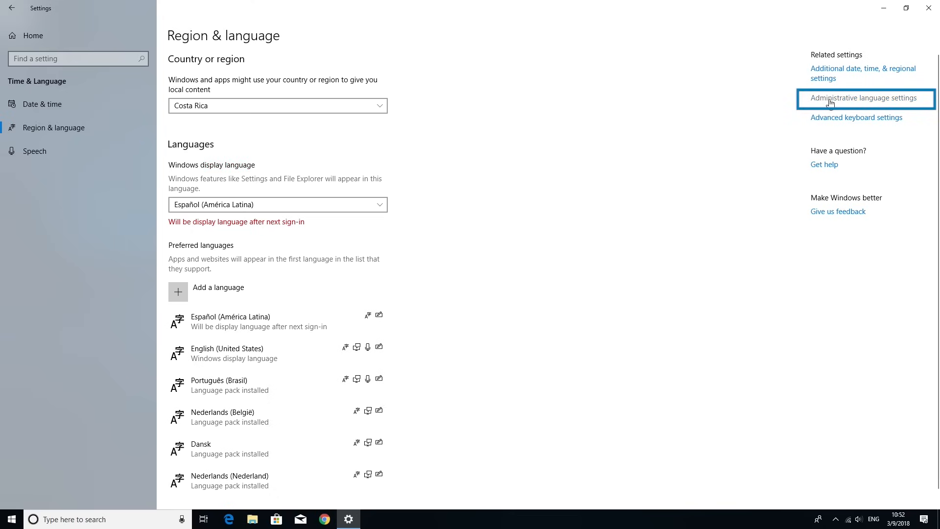
pyautogui.click(865, 98)
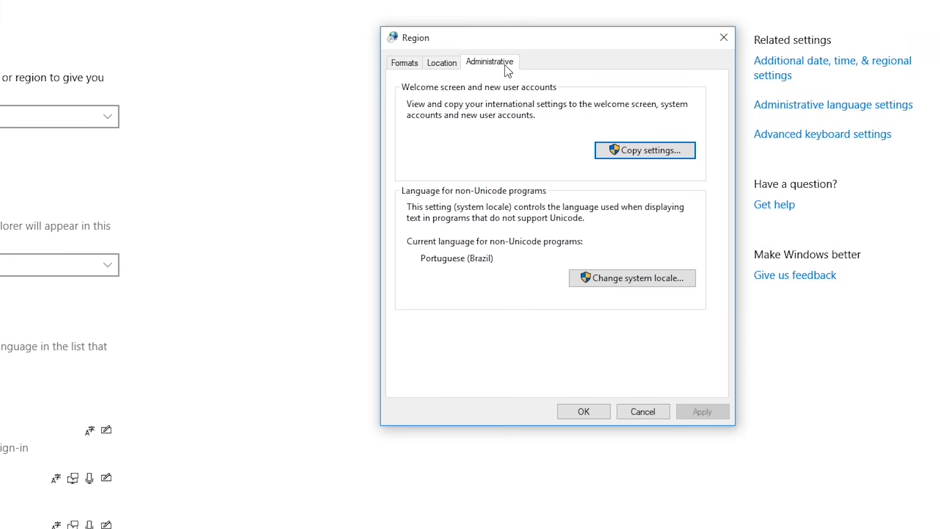
# - Copy Spanish settings to the welcome screen, system accounts and new user accounts
pyautogui.click(644, 150)
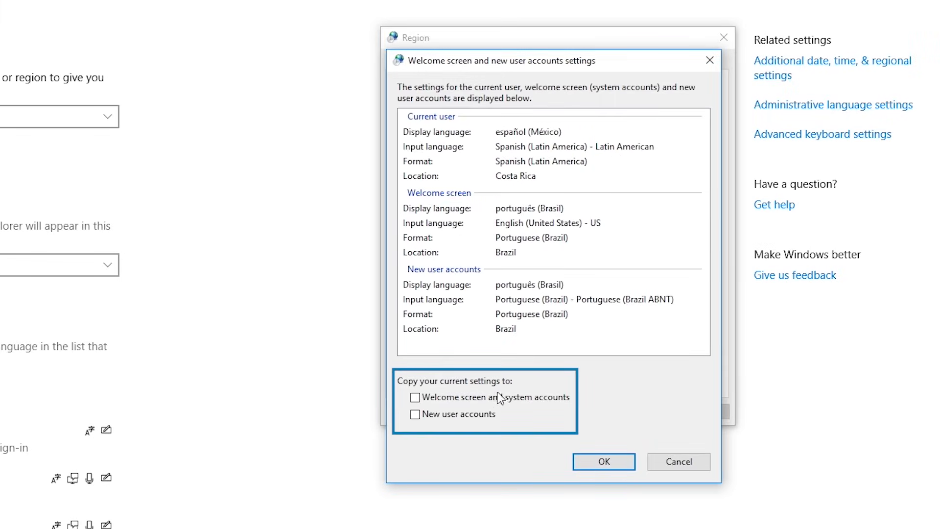
pyautogui.click(414, 398)
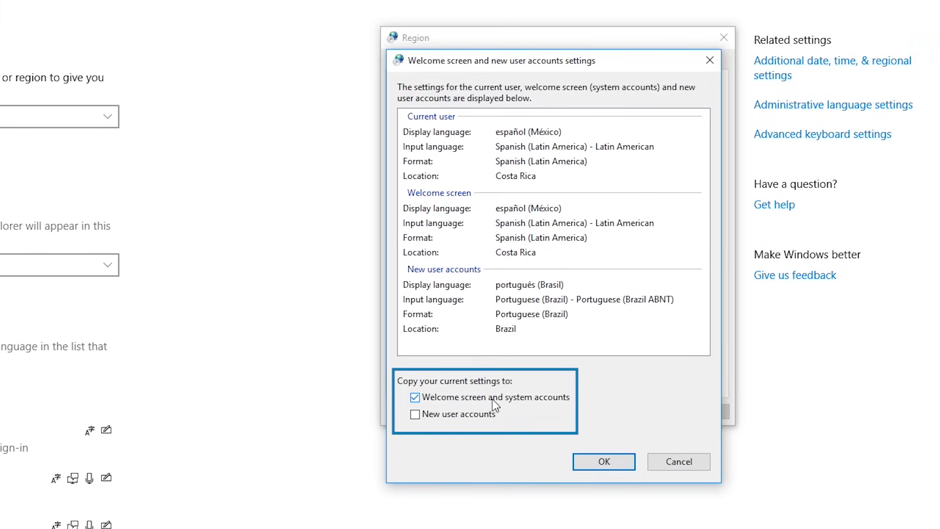
pyautogui.click(414, 414)
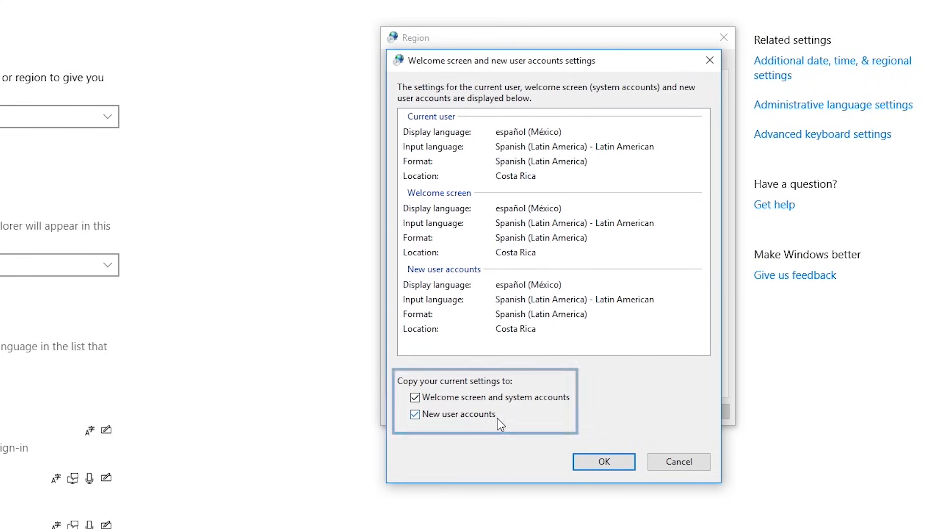
pyautogui.click(603, 462)
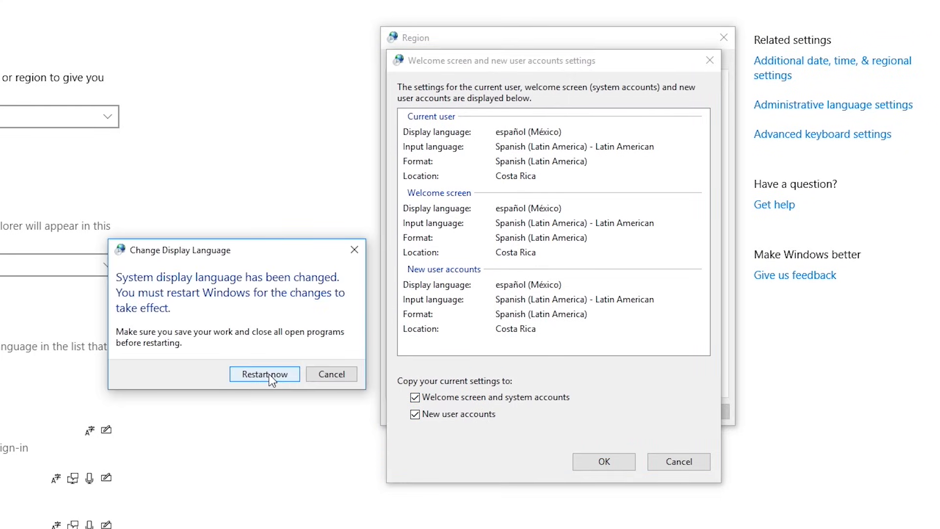